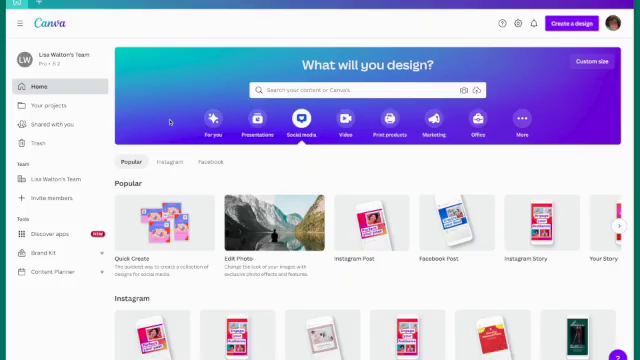
pyautogui.moveTo(258, 244)
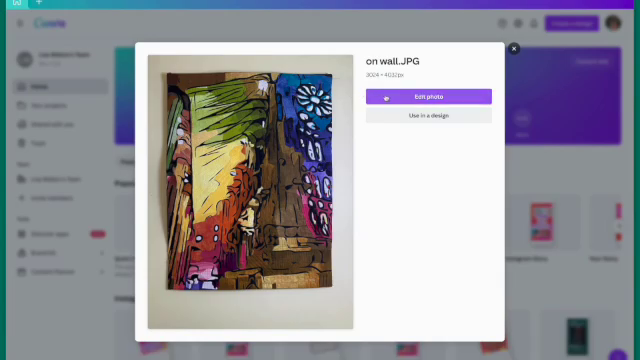
# - Bring the uploaded painting photo into editing and try nudging its Saturation slider
pyautogui.click(428, 122)
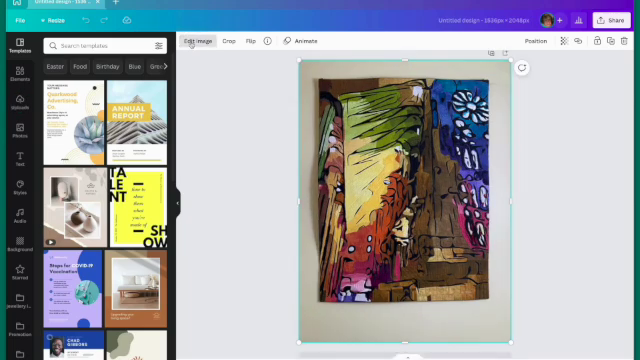
pyautogui.click(200, 40)
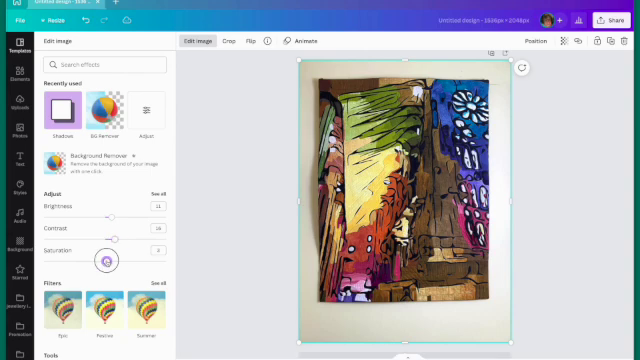
pyautogui.moveTo(104, 260); pyautogui.dragTo(92, 260)
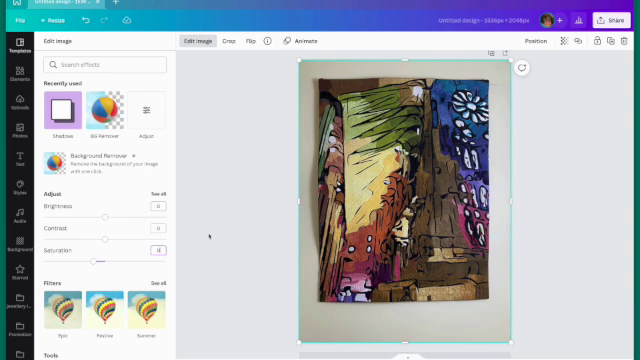
# - Scroll down through the image effects list to reach the background tools
pyautogui.scroll(-3)
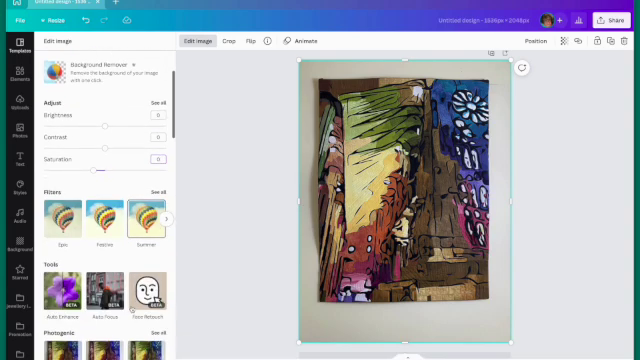
pyautogui.scroll(-3)
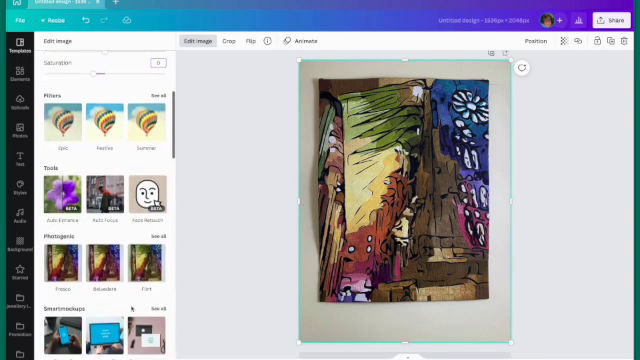
pyautogui.scroll(-3)
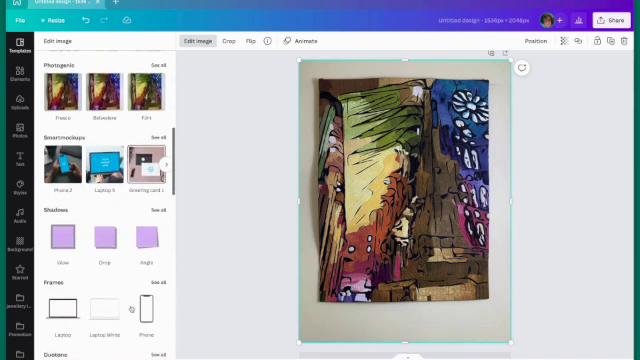
pyautogui.scroll(-3)
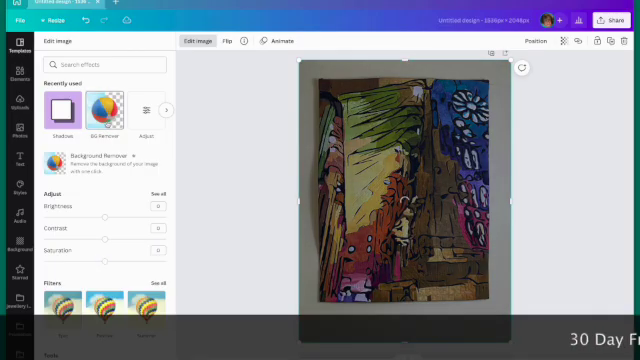
# - Remove the wall background so the painting stands cut out on a blank design
pyautogui.click(100, 110)
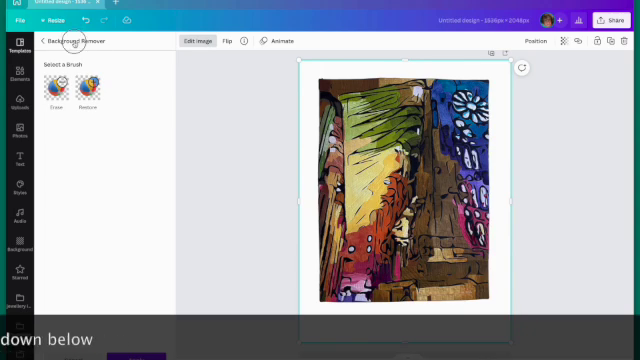
# - Apply the Drop shadow preset from Shadows to the cut-out painting
pyautogui.click(44, 40)
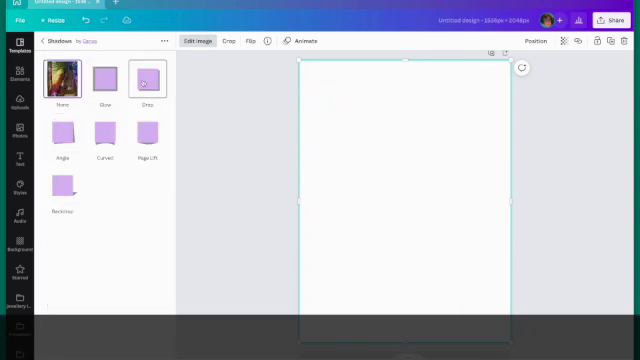
pyautogui.click(146, 80)
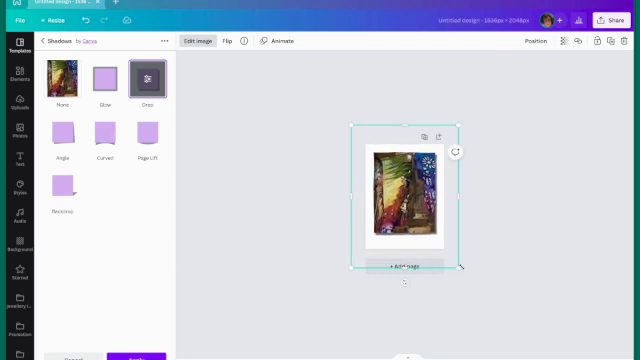
pyautogui.click(12, 50)
pyautogui.write("Gaudi's Windows")
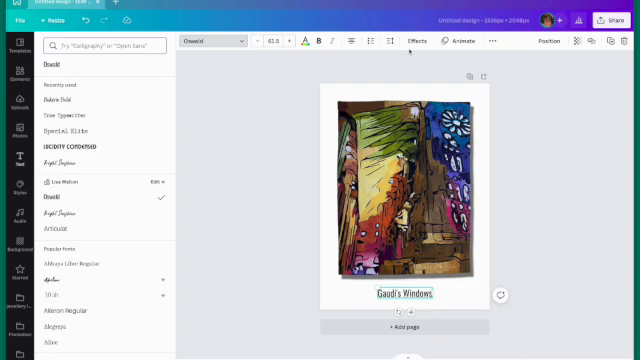
# - Give the 'Gaudi's Windows' title the Lift text effect
pyautogui.click(408, 40)
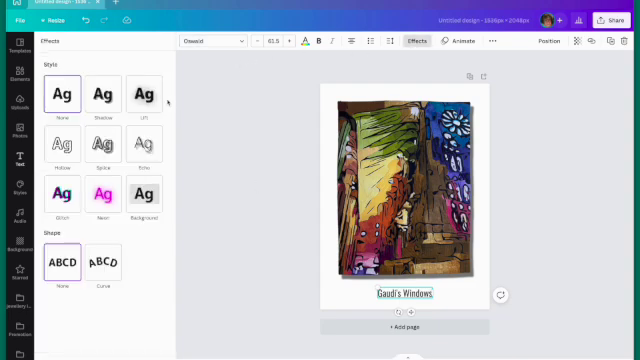
pyautogui.click(144, 96)
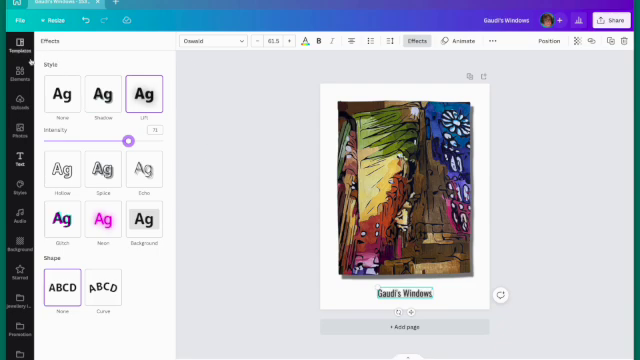
pyautogui.click(16, 48)
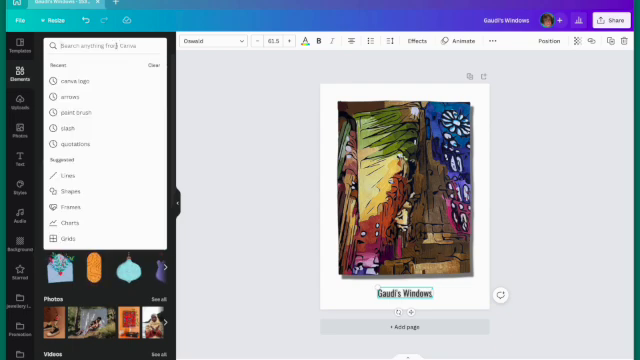
# - Add a 'paint' brush-stroke element, move it under the title and recolour it blue
pyautogui.write('paint brush')
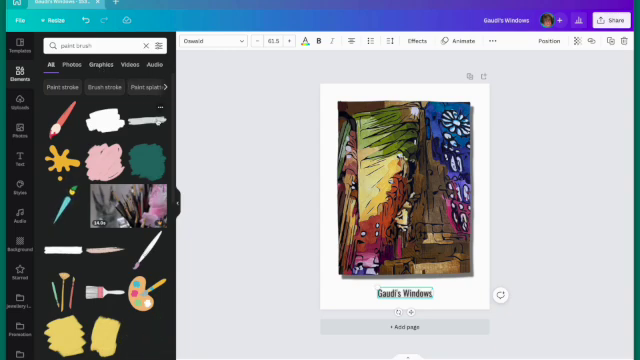
pyautogui.click(400, 200)
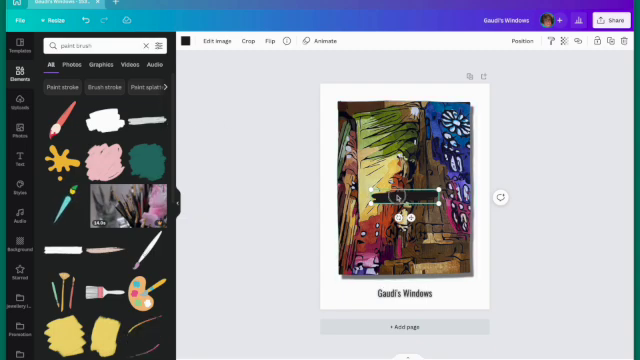
pyautogui.moveTo(404, 196); pyautogui.dragTo(400, 292)
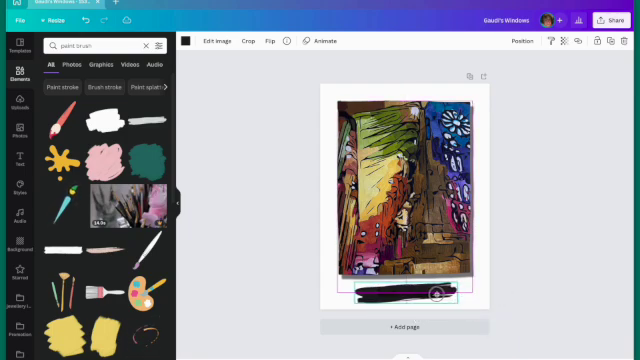
pyautogui.click(236, 140)
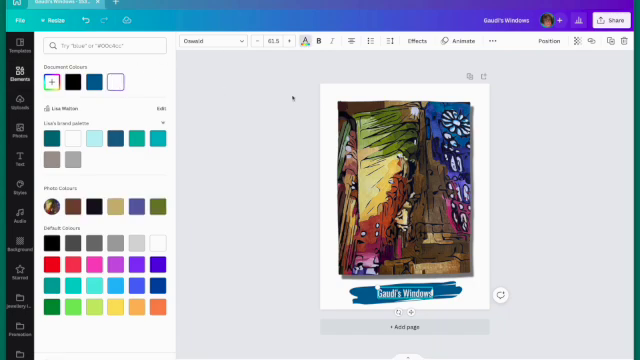
# - Choose Download from Share, keeping PNG as the file type for the design
pyautogui.write('paint brush')
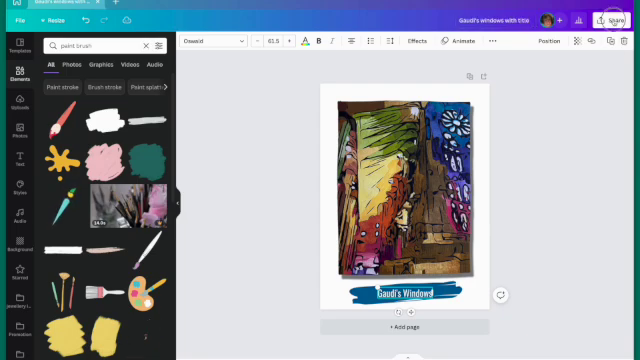
pyautogui.click(608, 18)
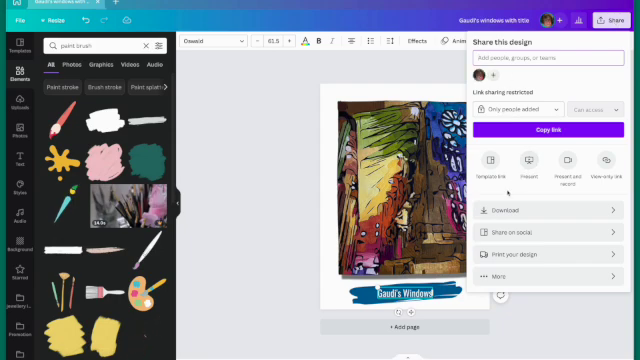
pyautogui.click(504, 210)
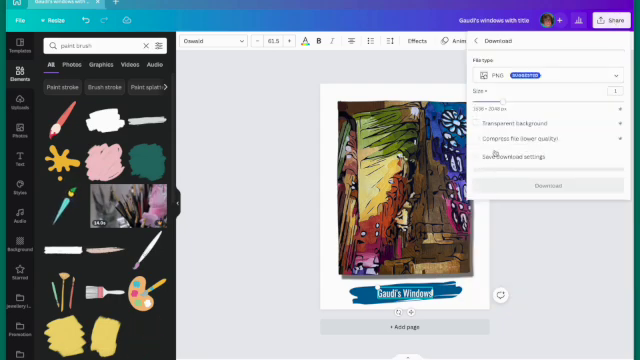